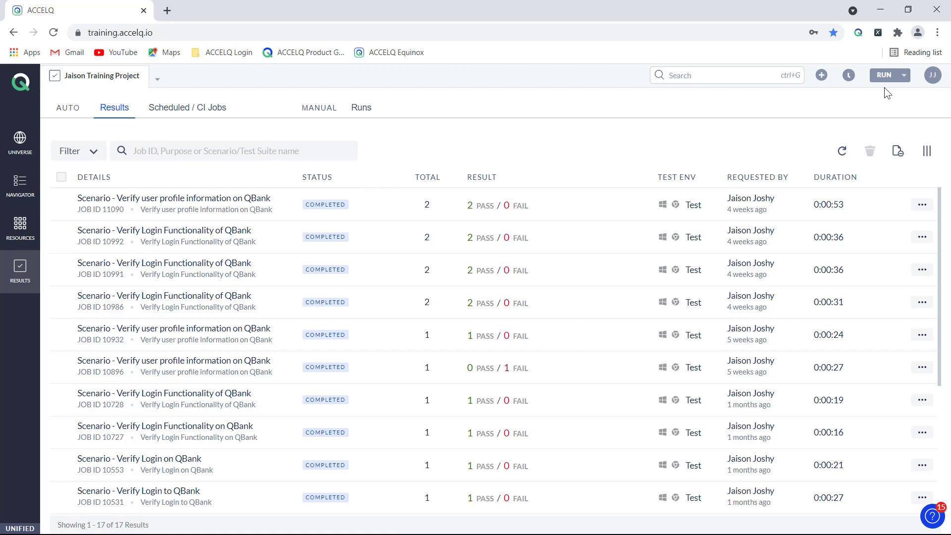
Step: Choose Run / Schedule Test for the 'Verify user profile information on QBank' scenario
click(904, 76)
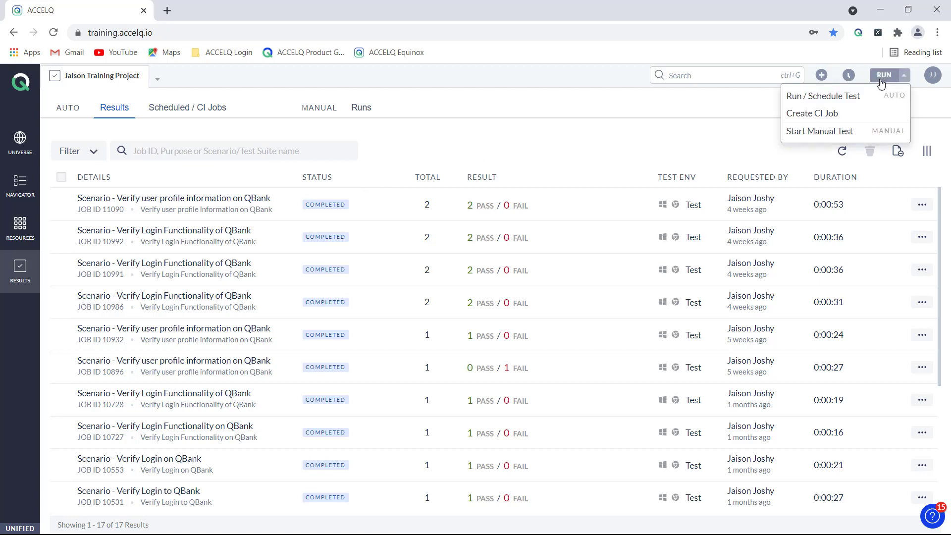
click(820, 102)
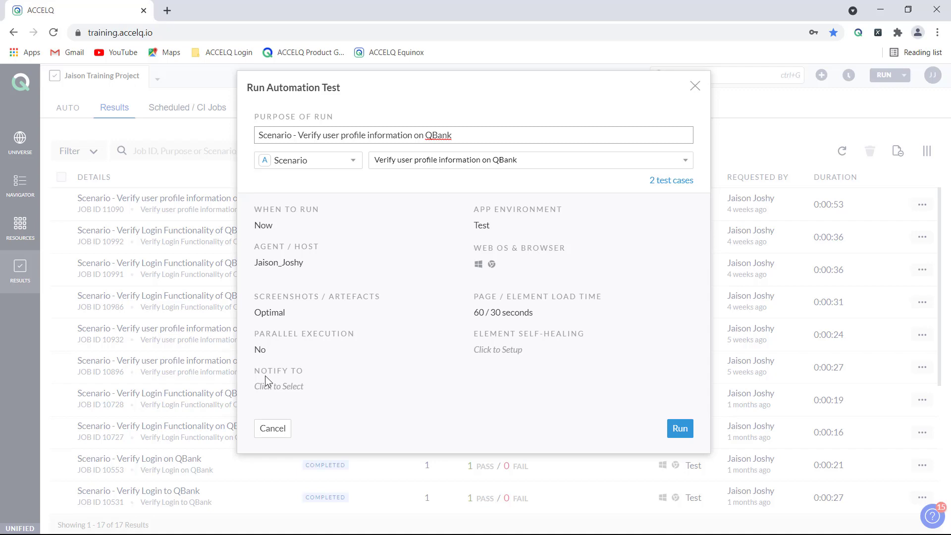
Step: Expand Notify To, showing kick-off notification Yes and completion notification Always
click(280, 386)
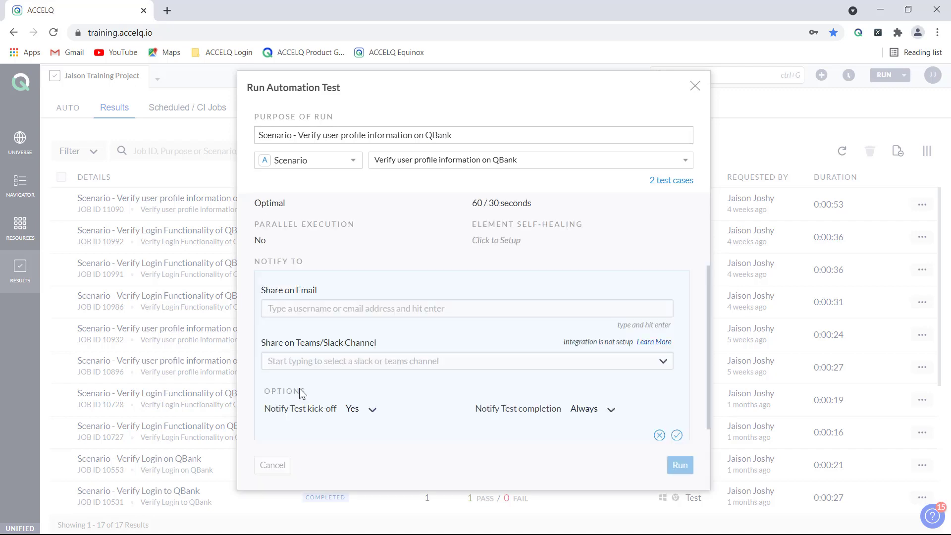
mouse_move(443, 384)
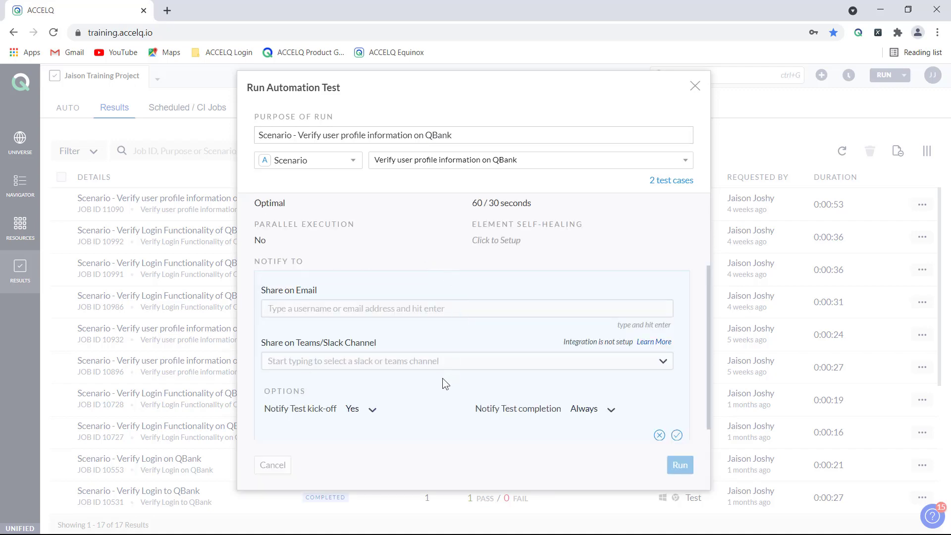
mouse_move(280, 301)
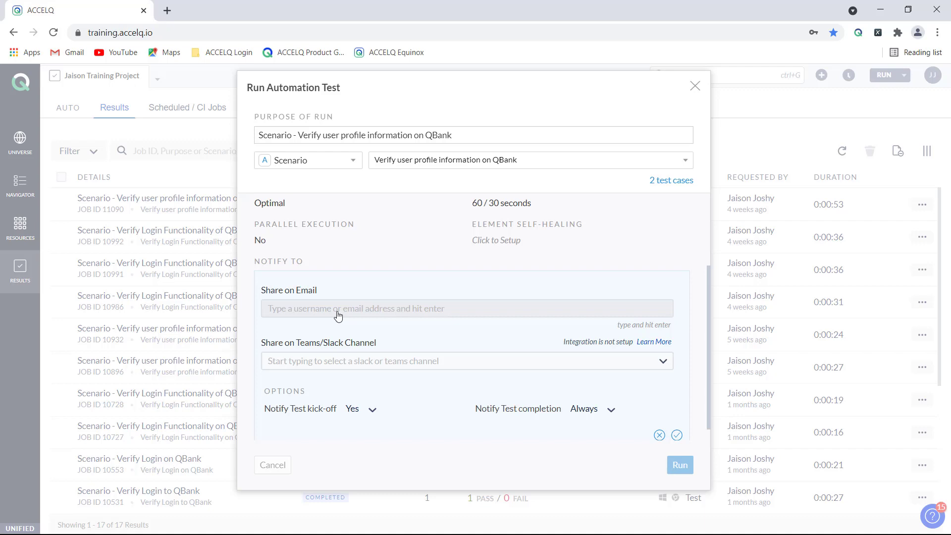
mouse_move(346, 320)
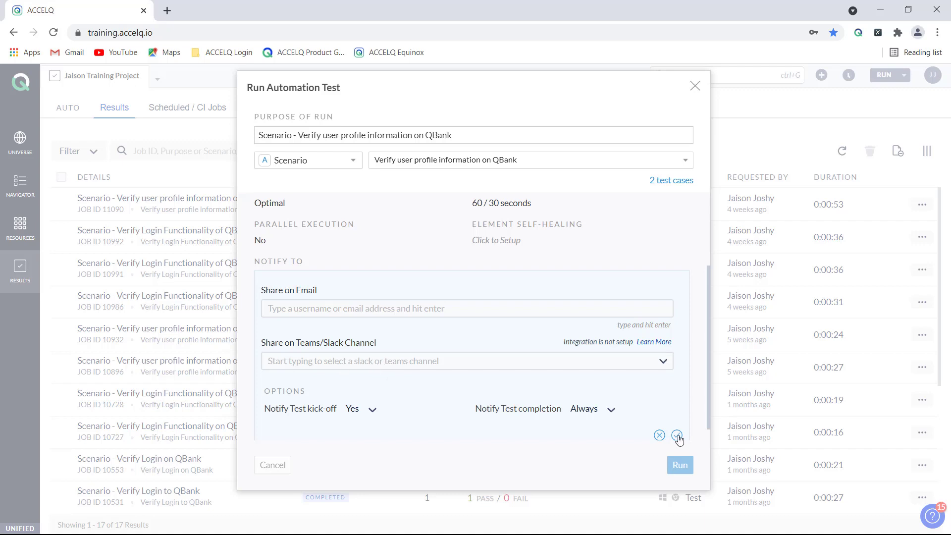
mouse_move(677, 438)
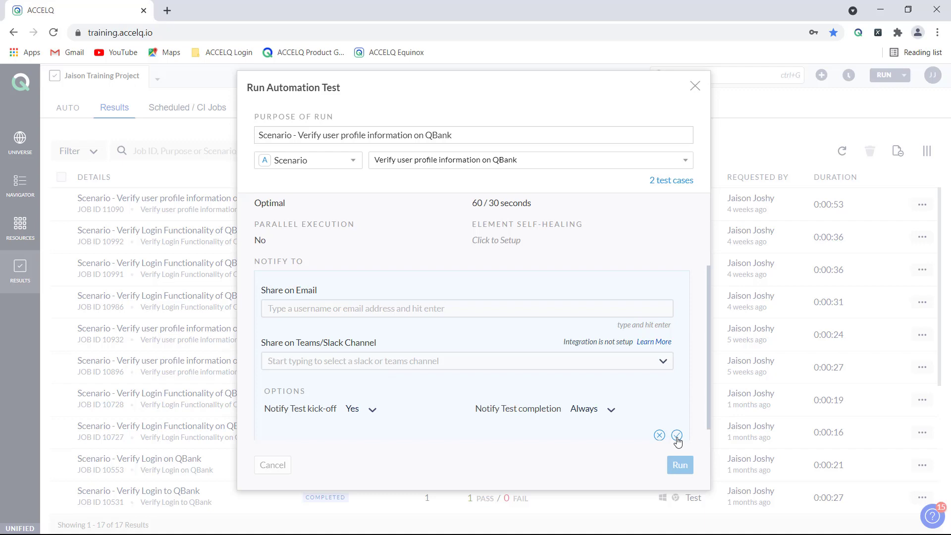
mouse_move(701, 416)
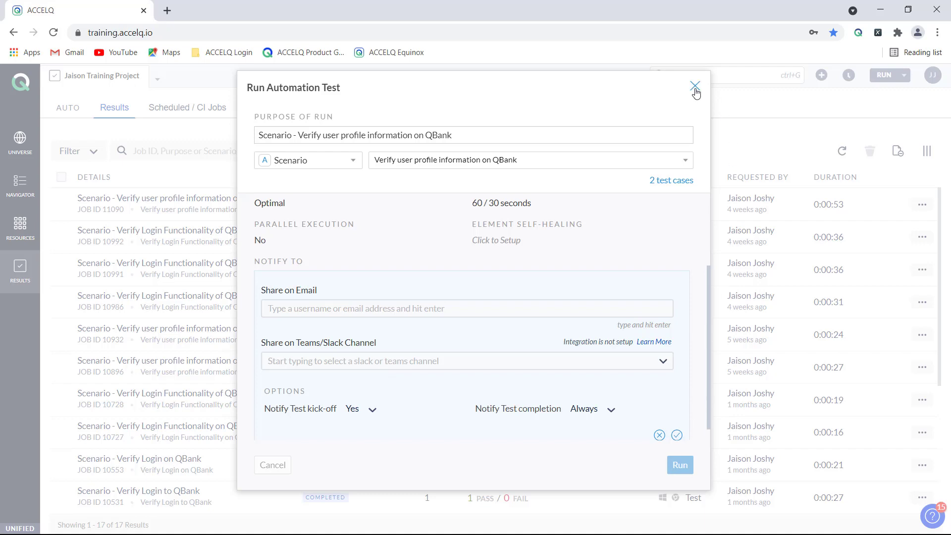
Step: Dismiss the Run Automation Test form without starting a run
click(695, 85)
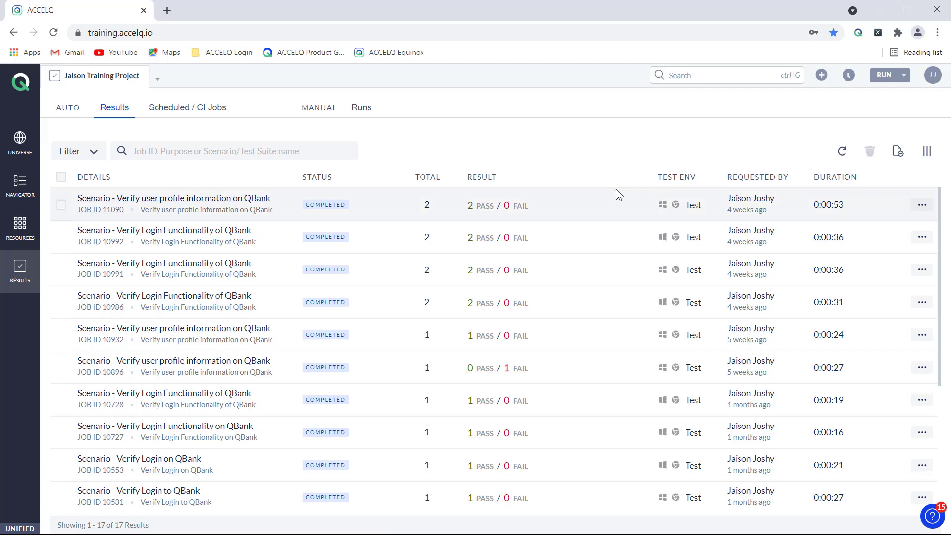
mouse_move(230, 204)
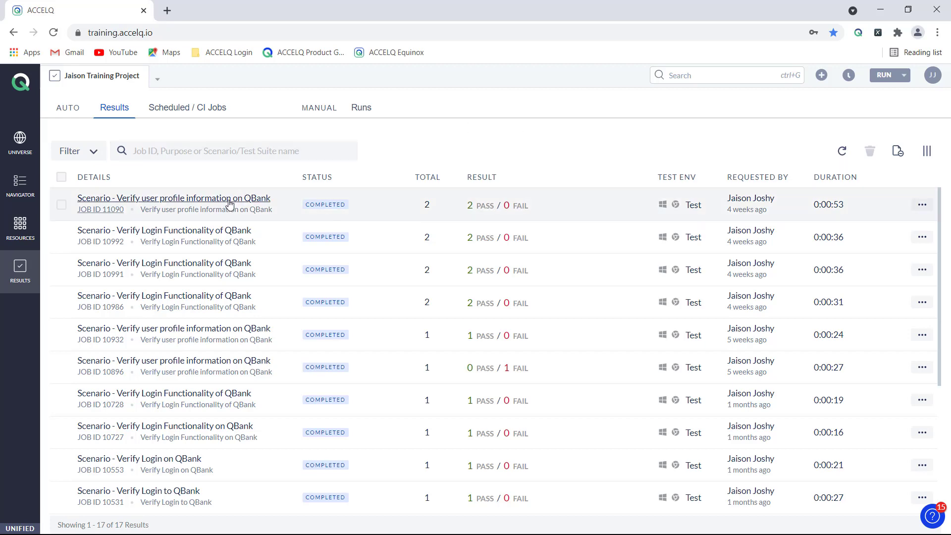
Step: View job 11090's completed results and its more-actions menu
click(174, 198)
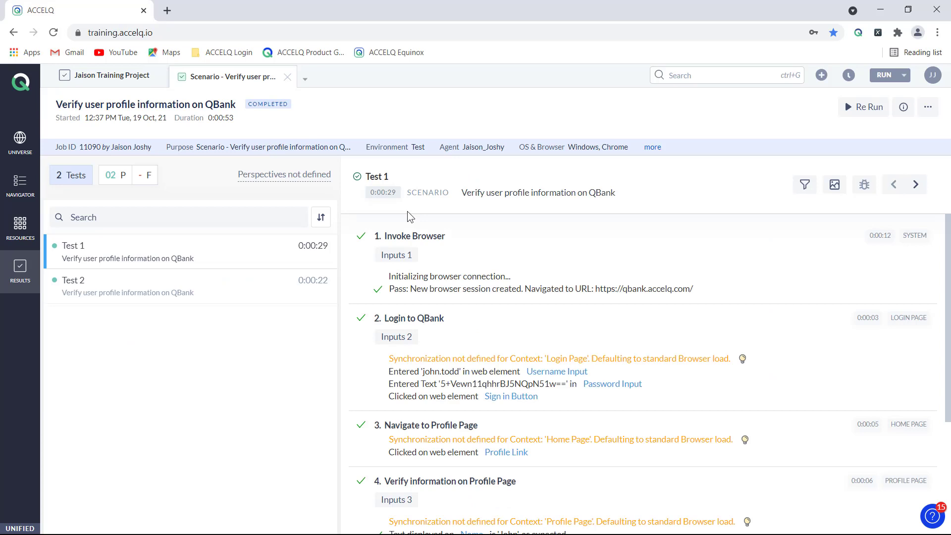
mouse_move(928, 107)
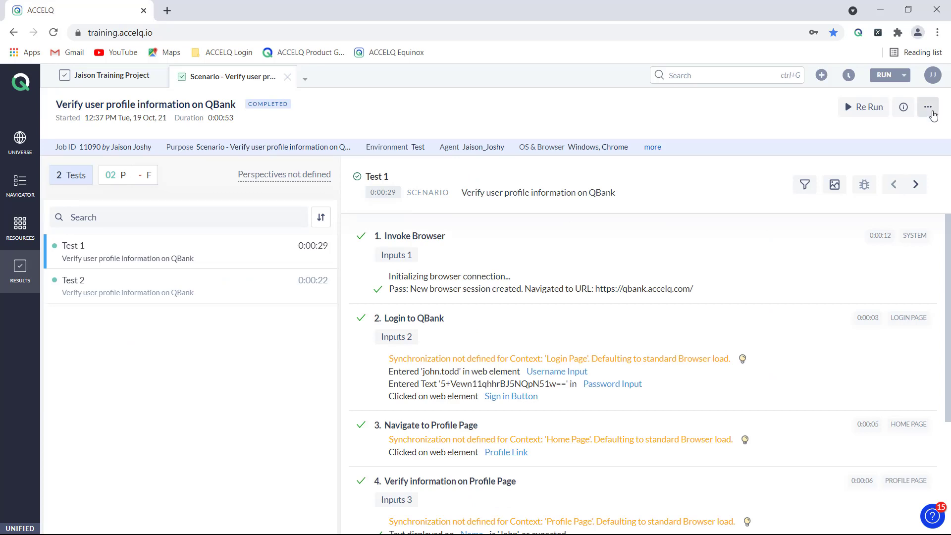
mouse_move(928, 117)
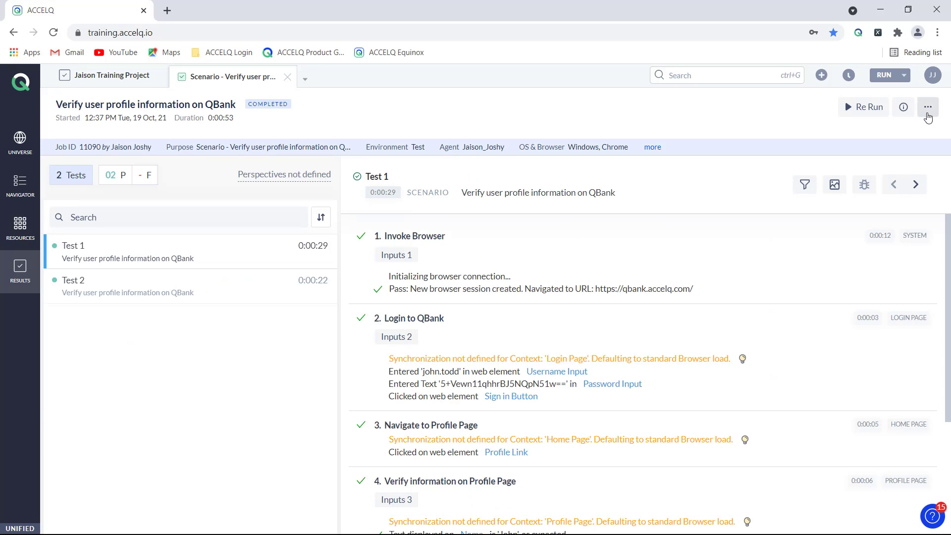
click(927, 107)
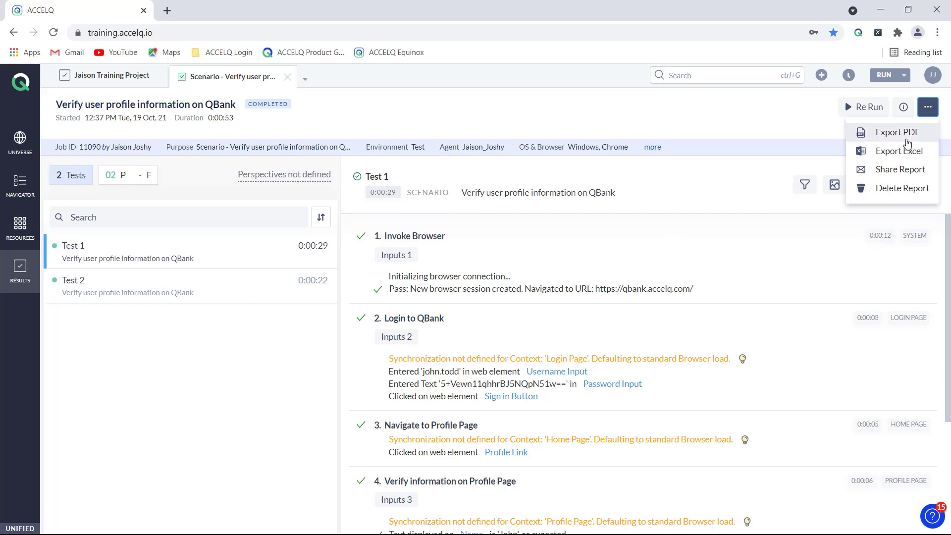
mouse_move(888, 176)
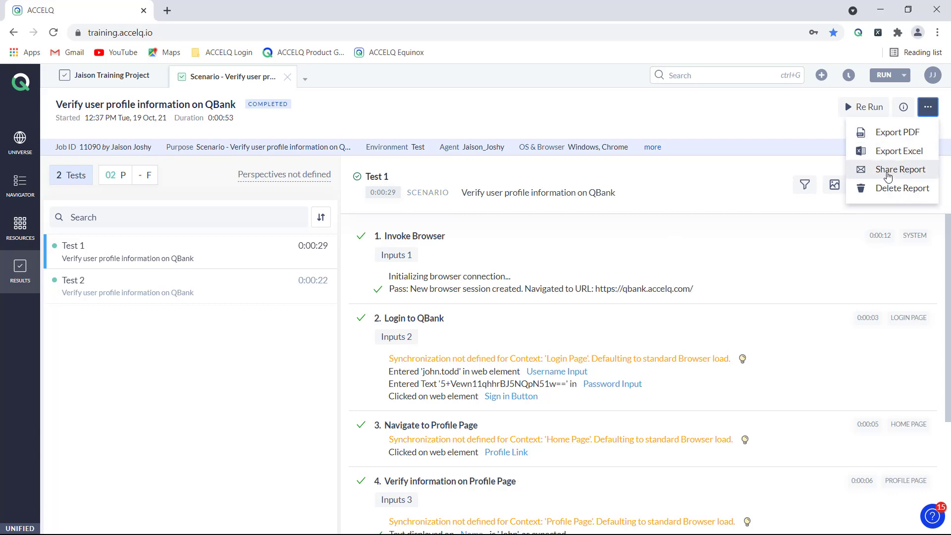
click(900, 168)
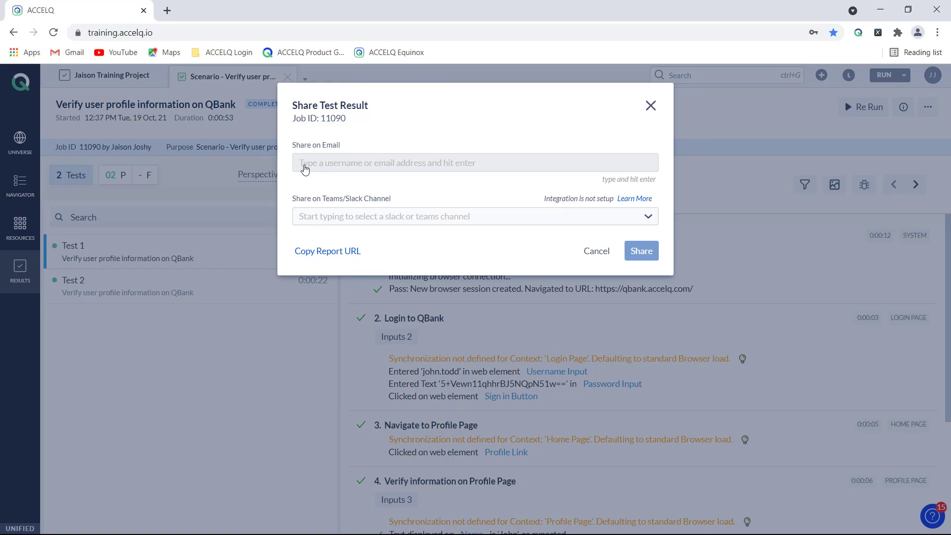
mouse_move(311, 173)
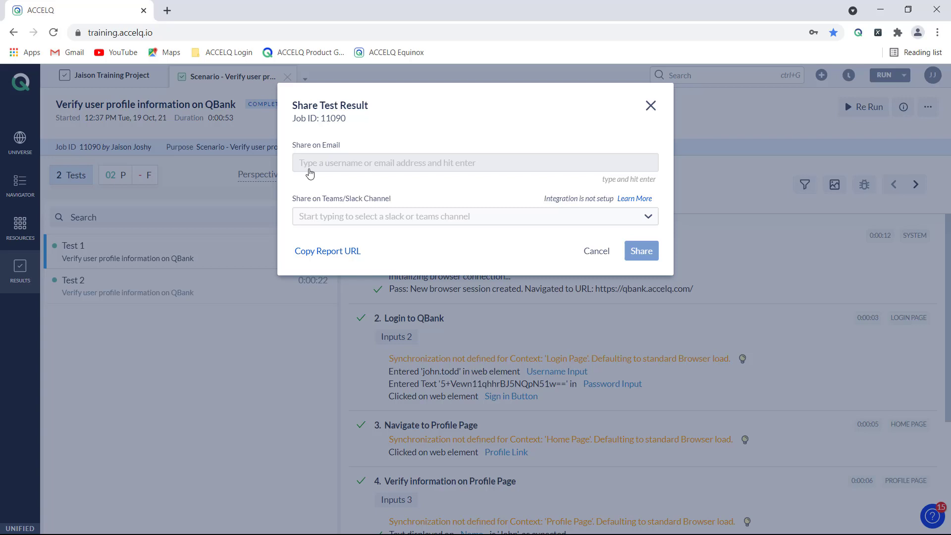
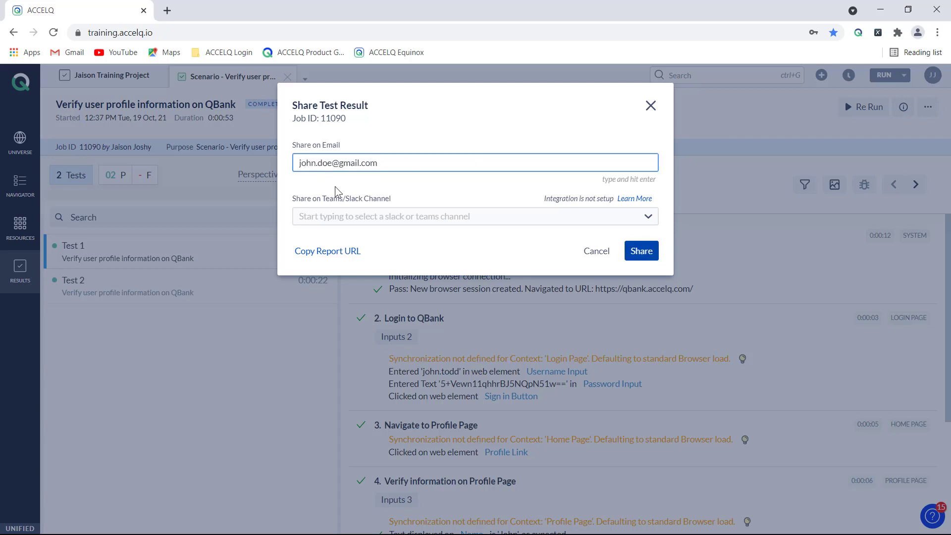
key(Enter)
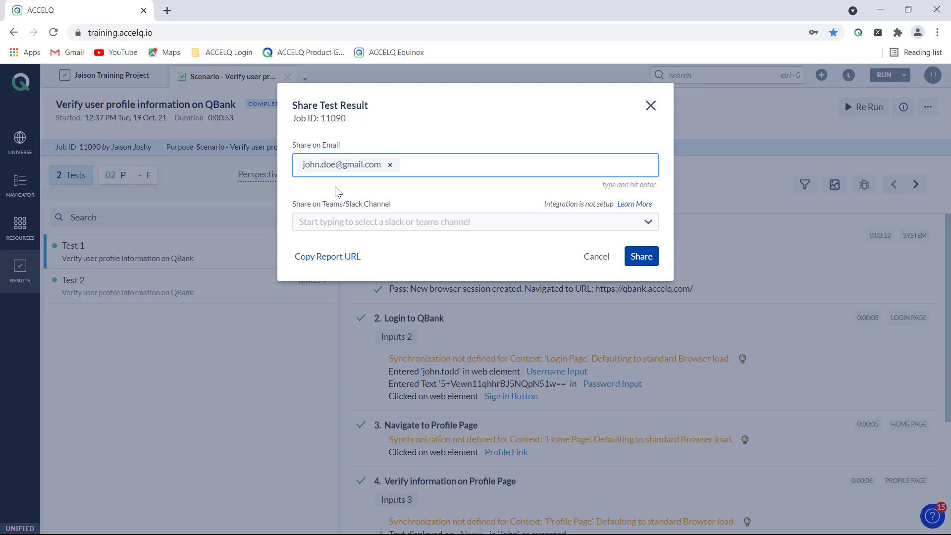
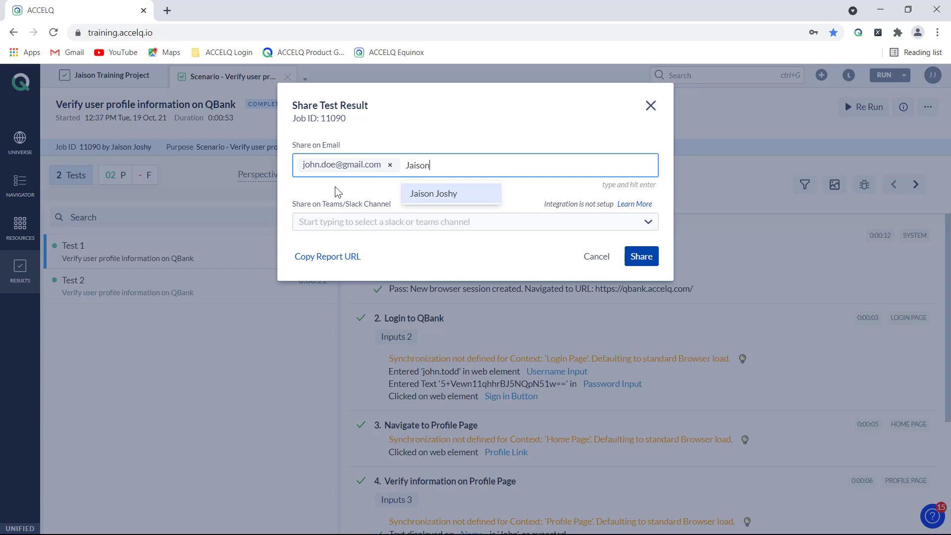
click(434, 195)
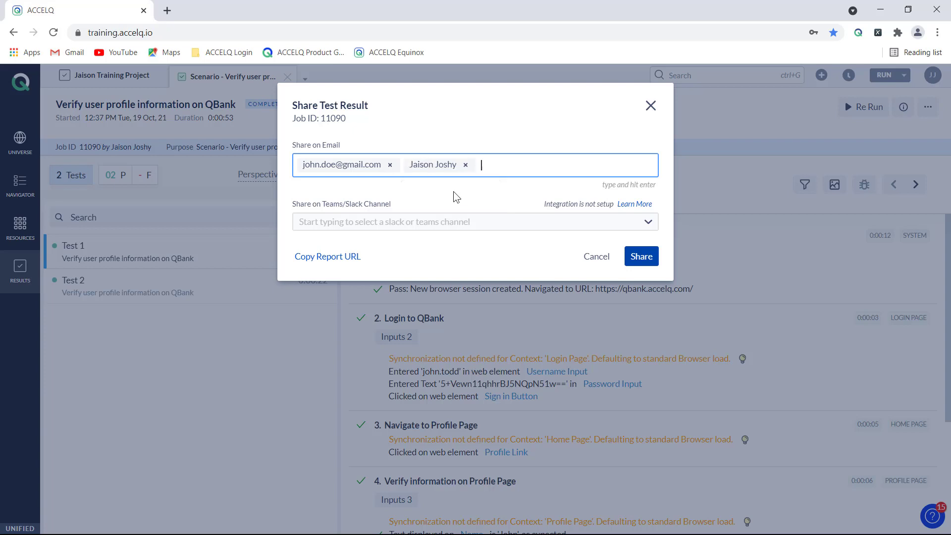
mouse_move(490, 187)
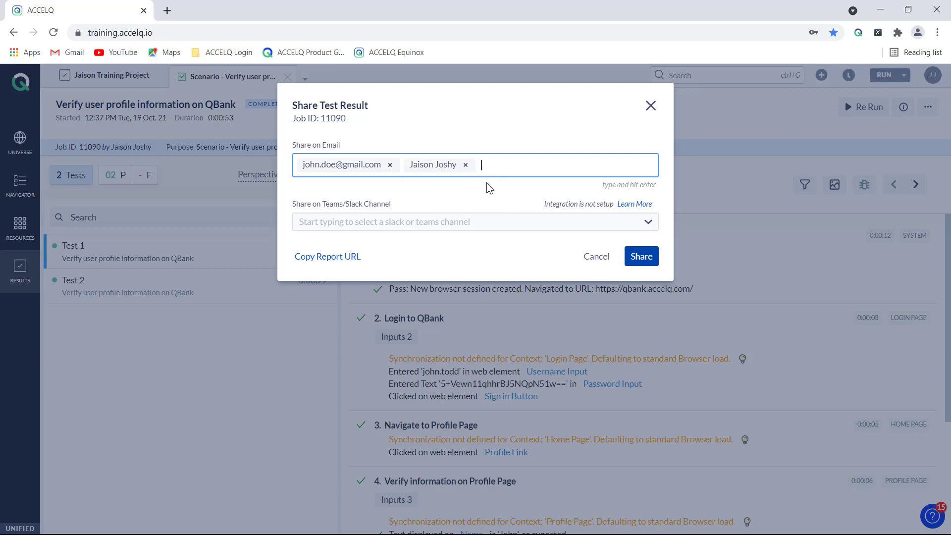
mouse_move(390, 229)
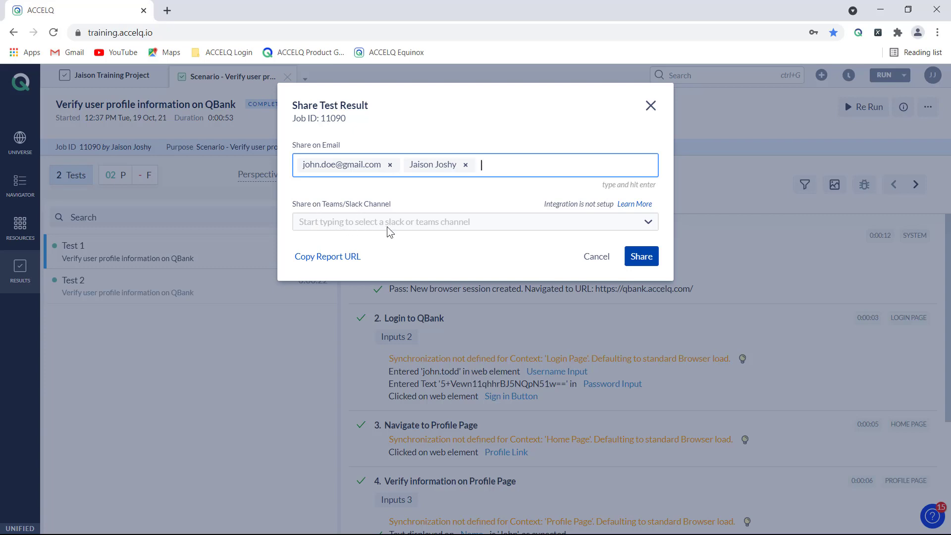
mouse_move(499, 227)
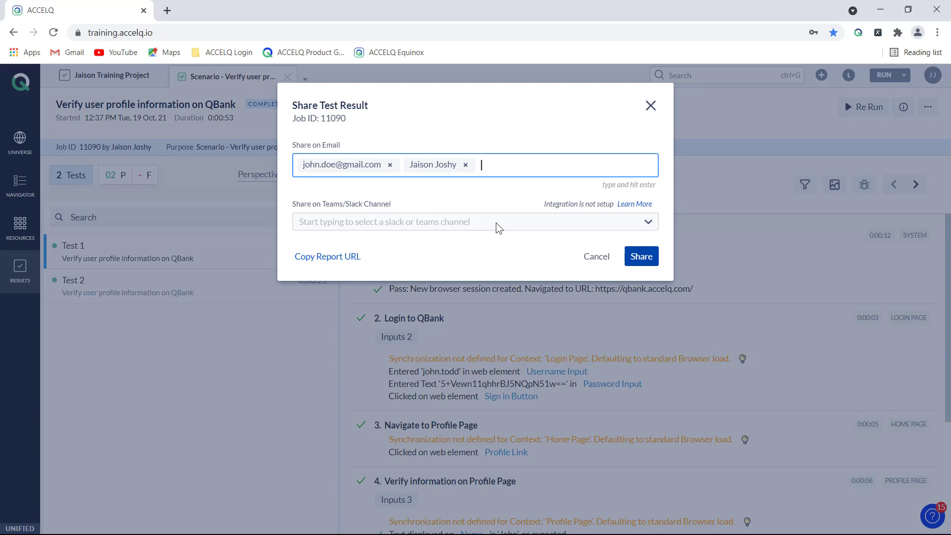